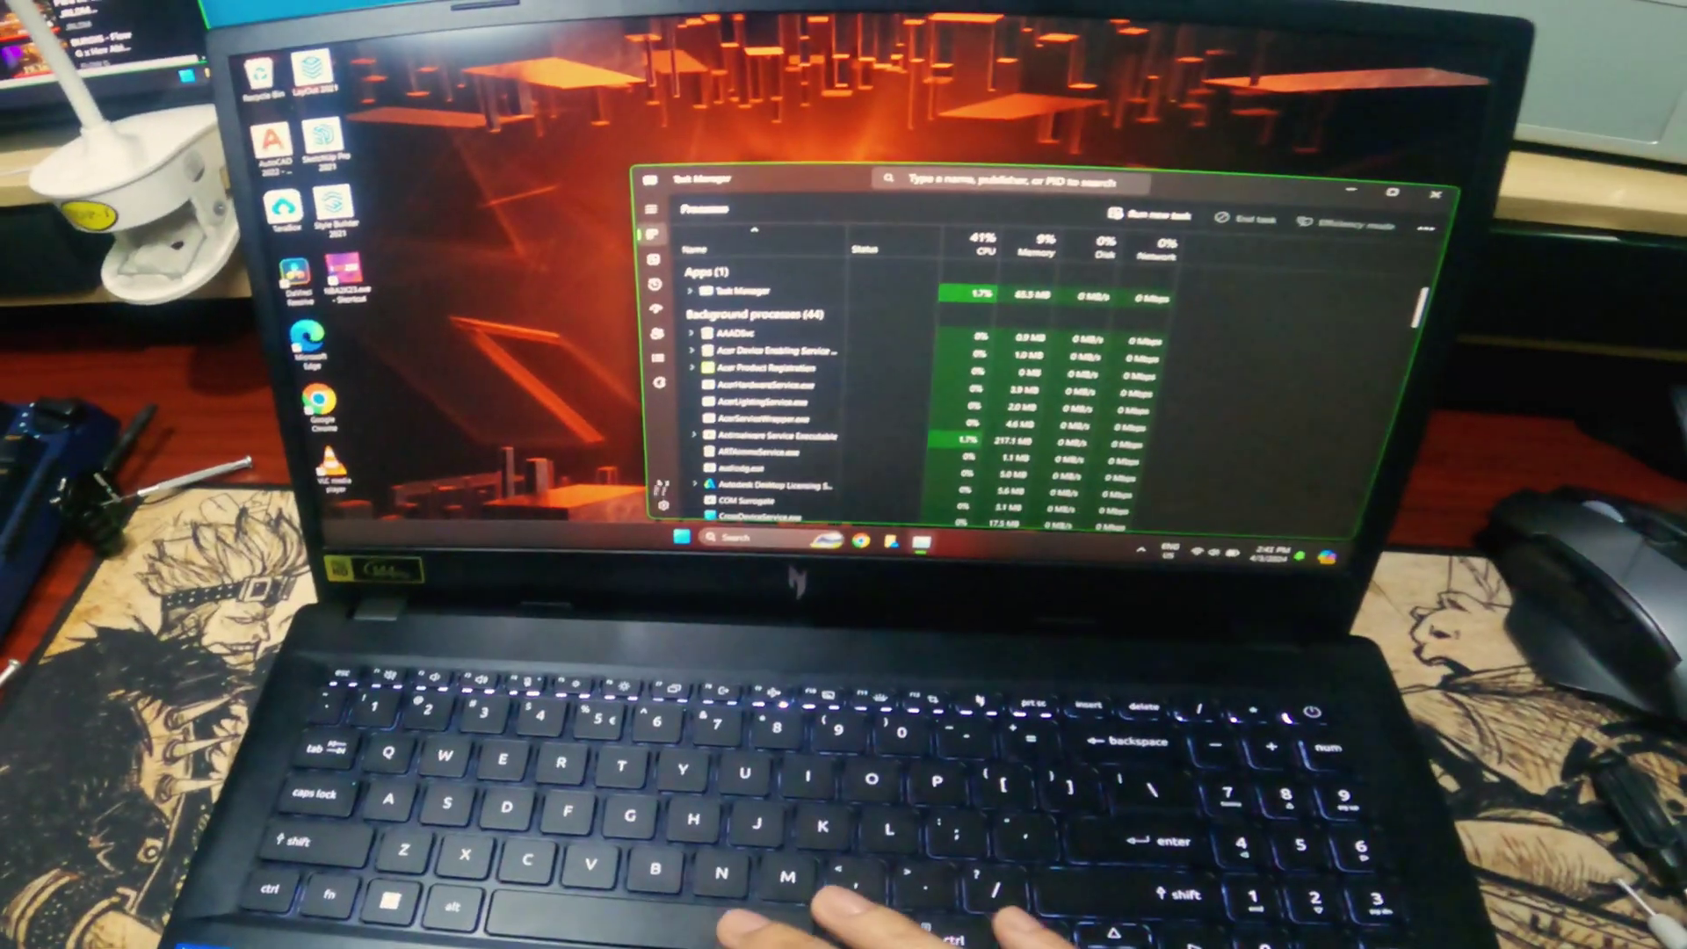
Step: Show the Performance view with live CPU, memory, disk, Wi-Fi and GPU graphs
{"action": "left_click", "coordinate": [683, 290]}
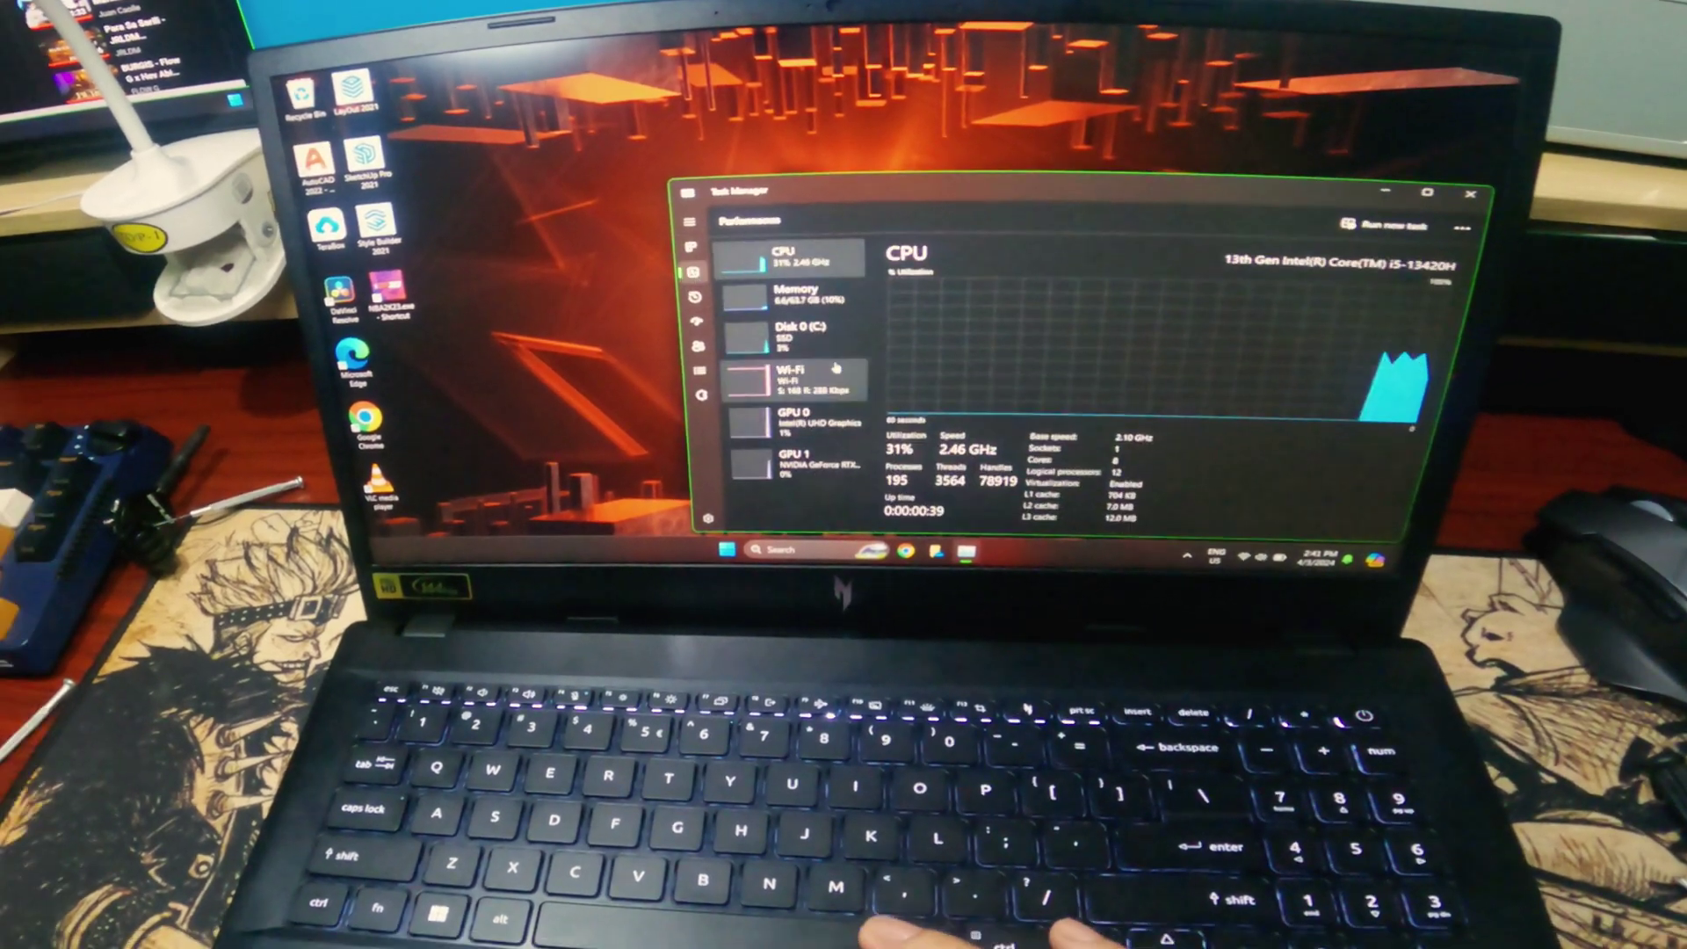